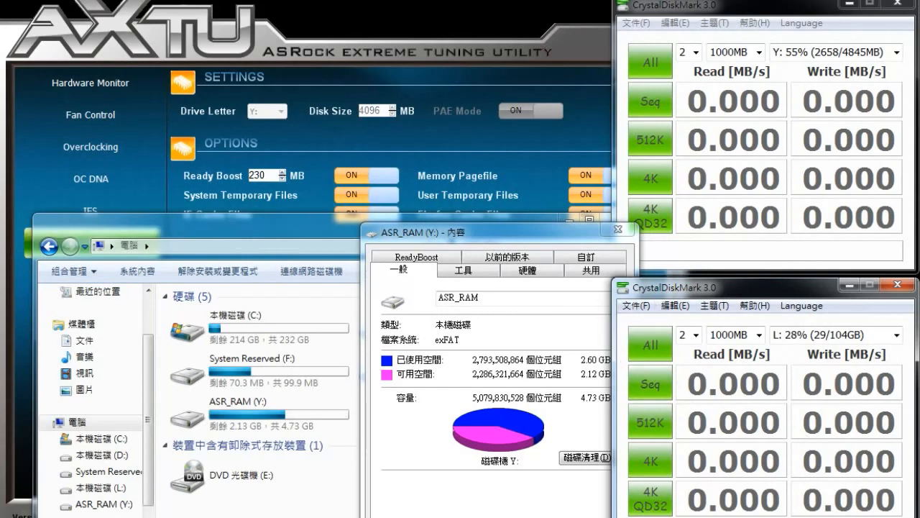
mouse_move(728, 77)
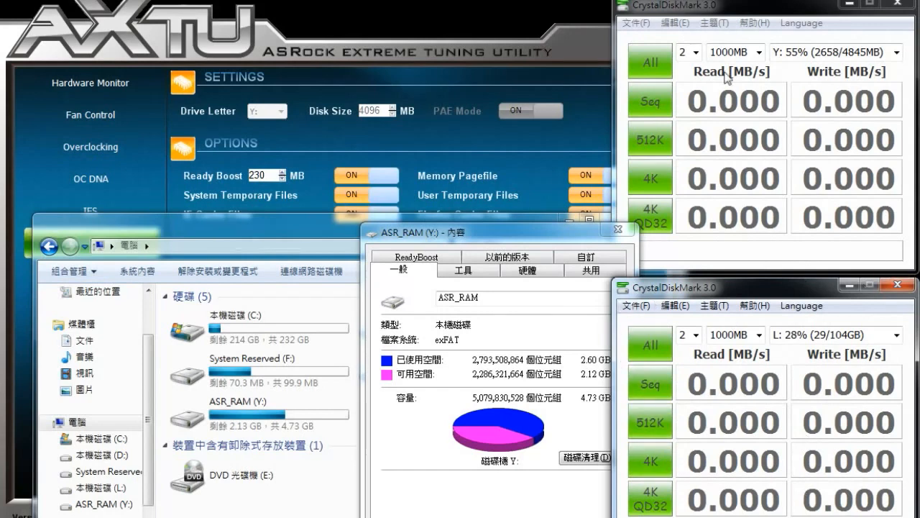
left_click(834, 52)
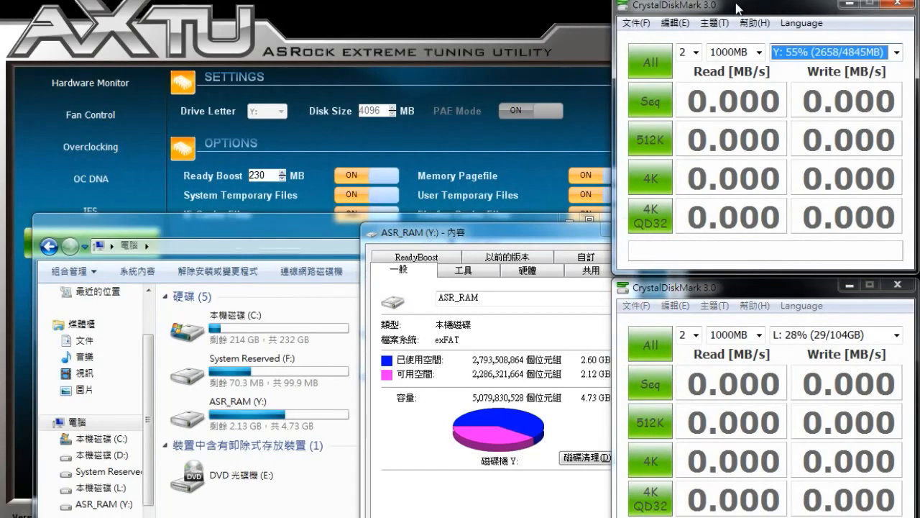